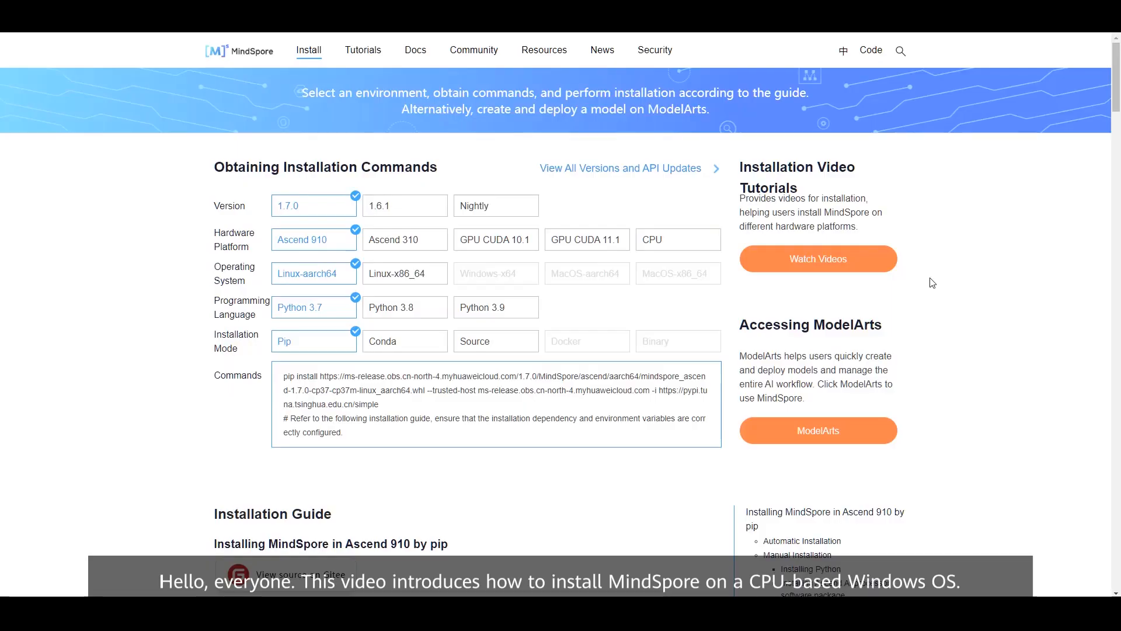
mouse_move(585, 239)
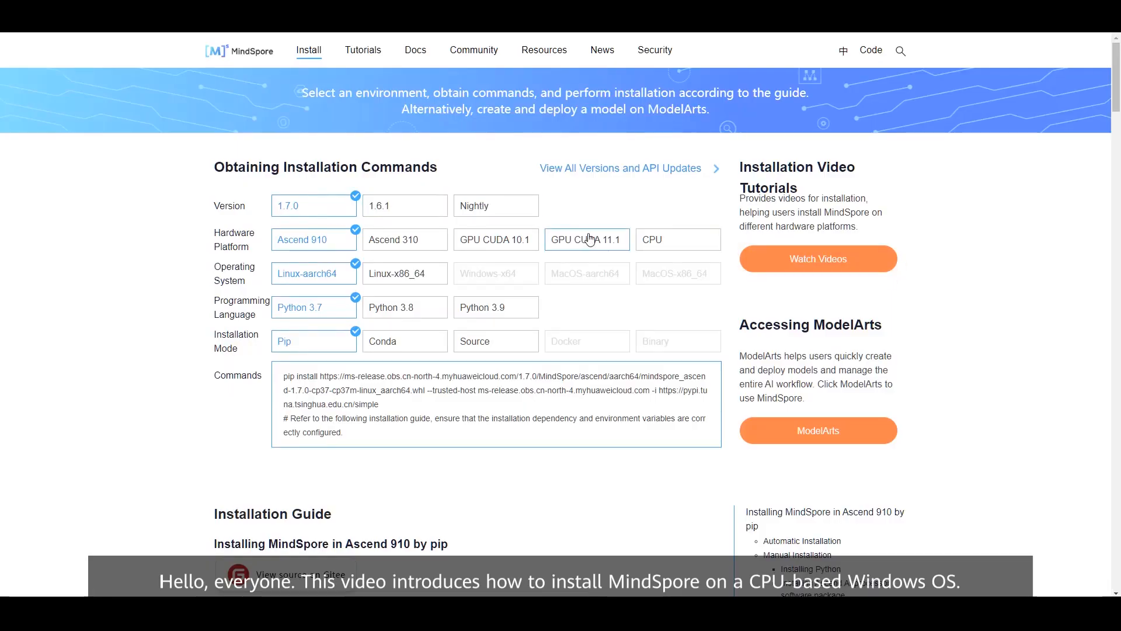
- Select CPU and Windows-x64 for 1.7.0 with Python 3.7 and pip, then read through the install guide
left_click(676, 238)
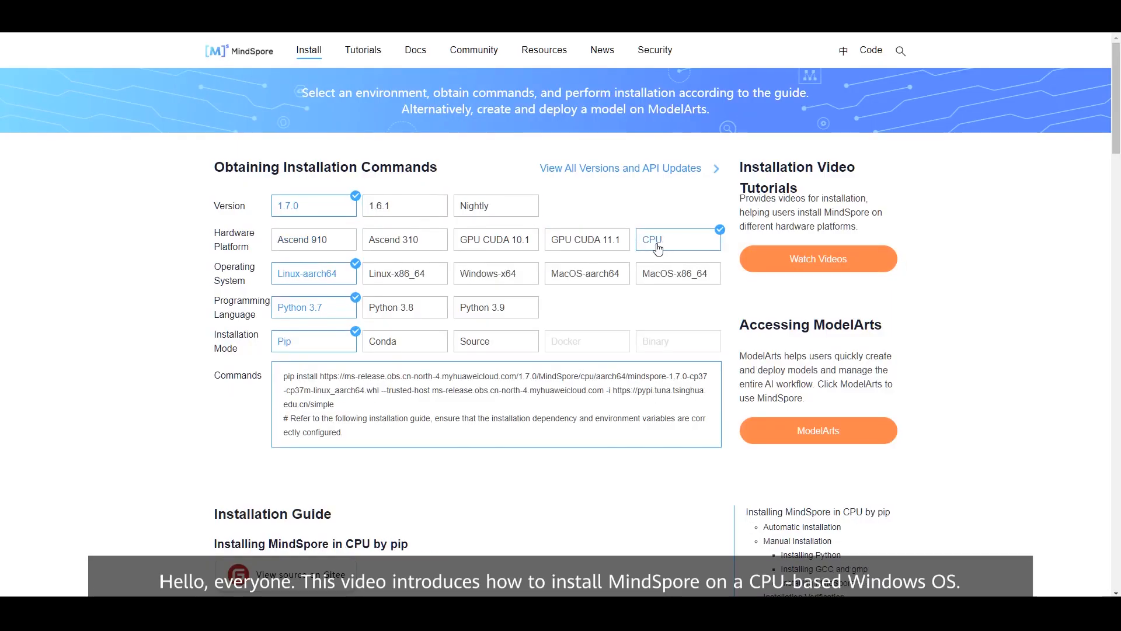
left_click(495, 273)
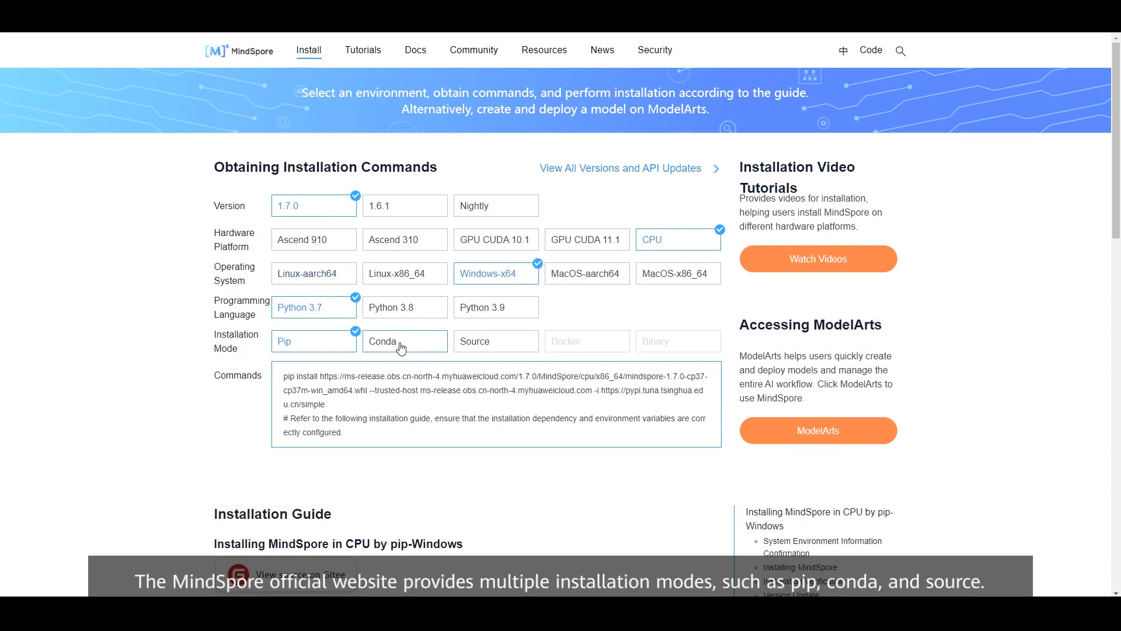
scroll("down", 3)
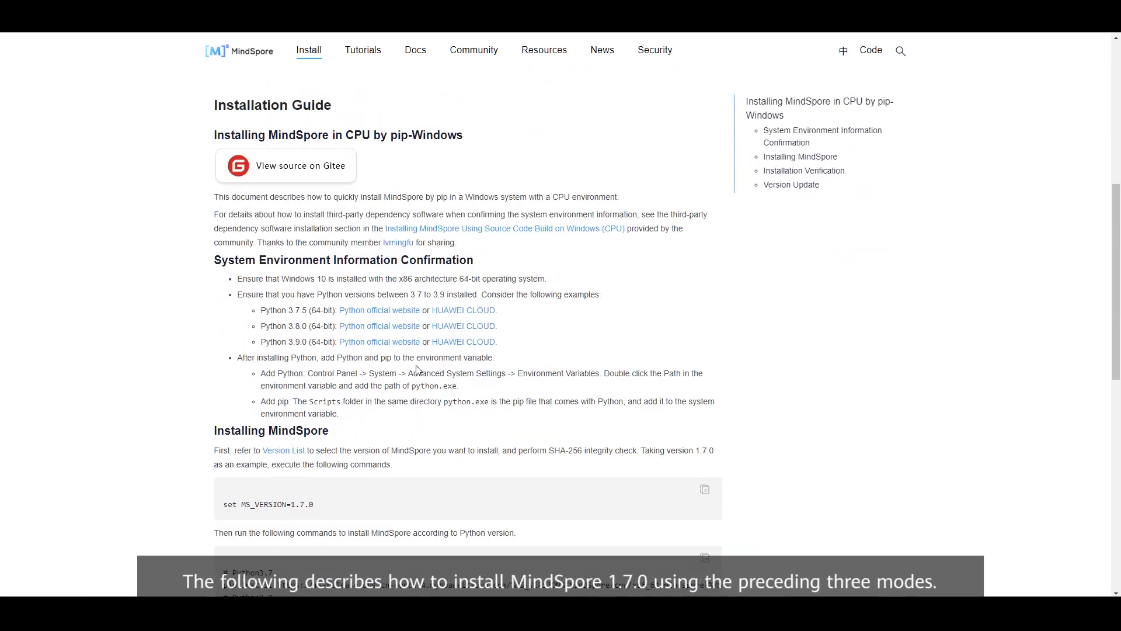
scroll("up", 3)
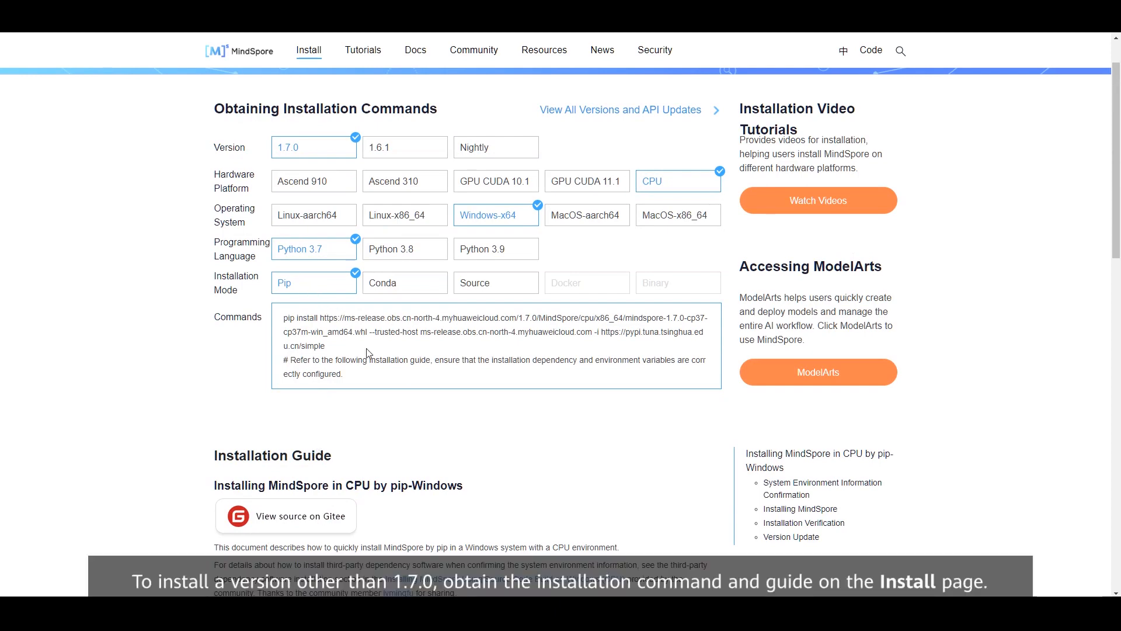
scroll("down", 3)
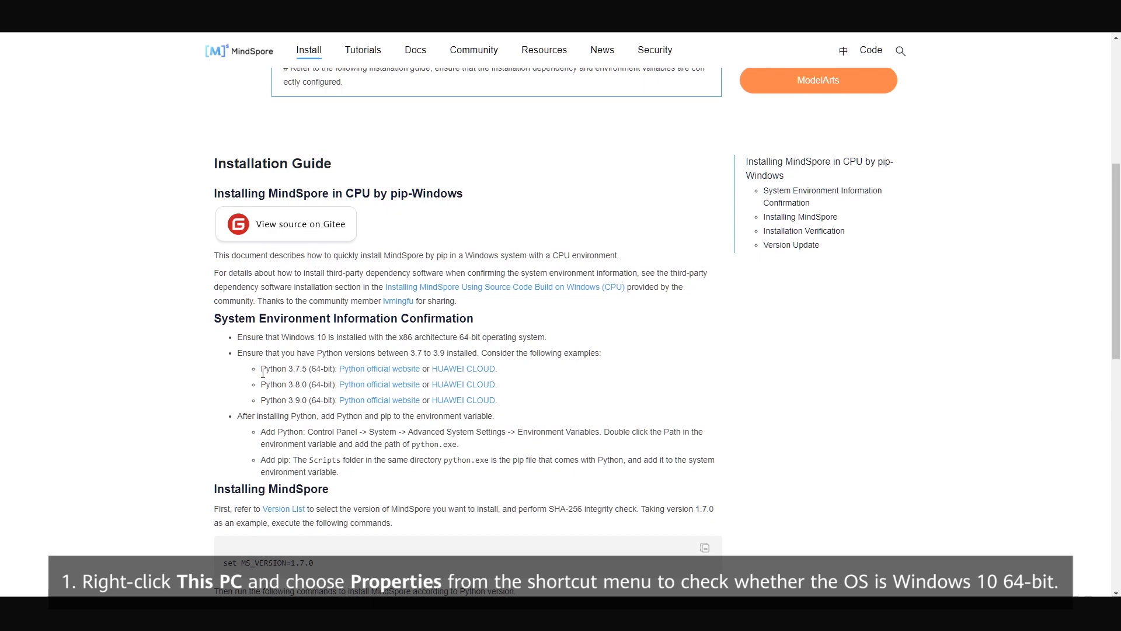
- Add C:\Users\skytier\AppData\Local\Programs\Python\Python37 as a new Path entry
left_click_drag(260, 368, 499, 368)
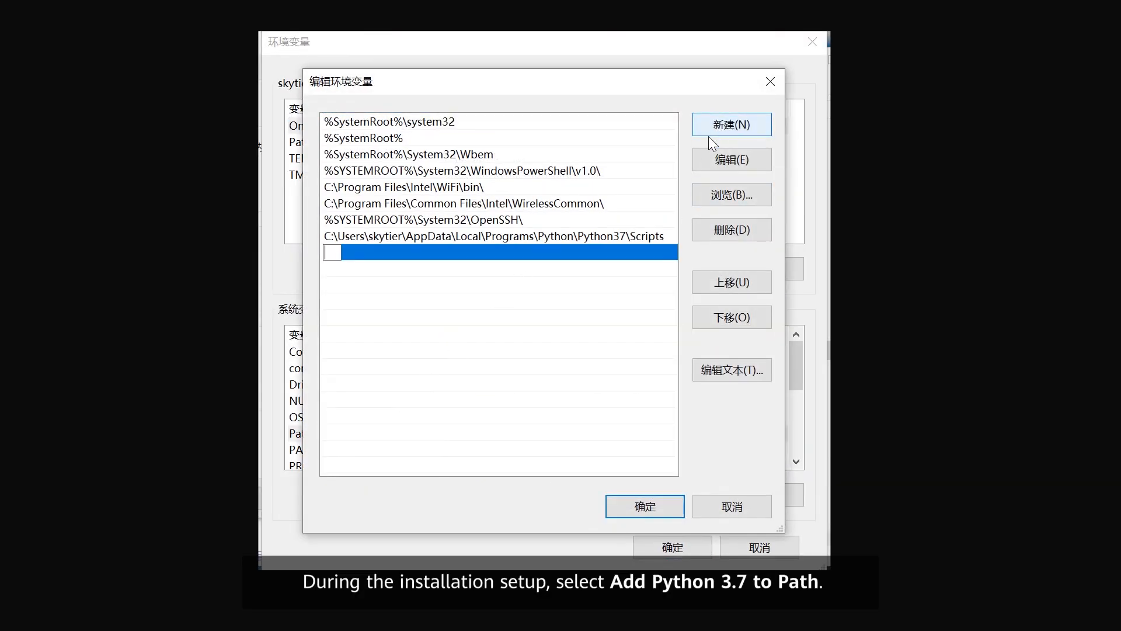
type("C:\\Users\\skytier\\AppData\\Local\\Programs\\Python\\Python37")
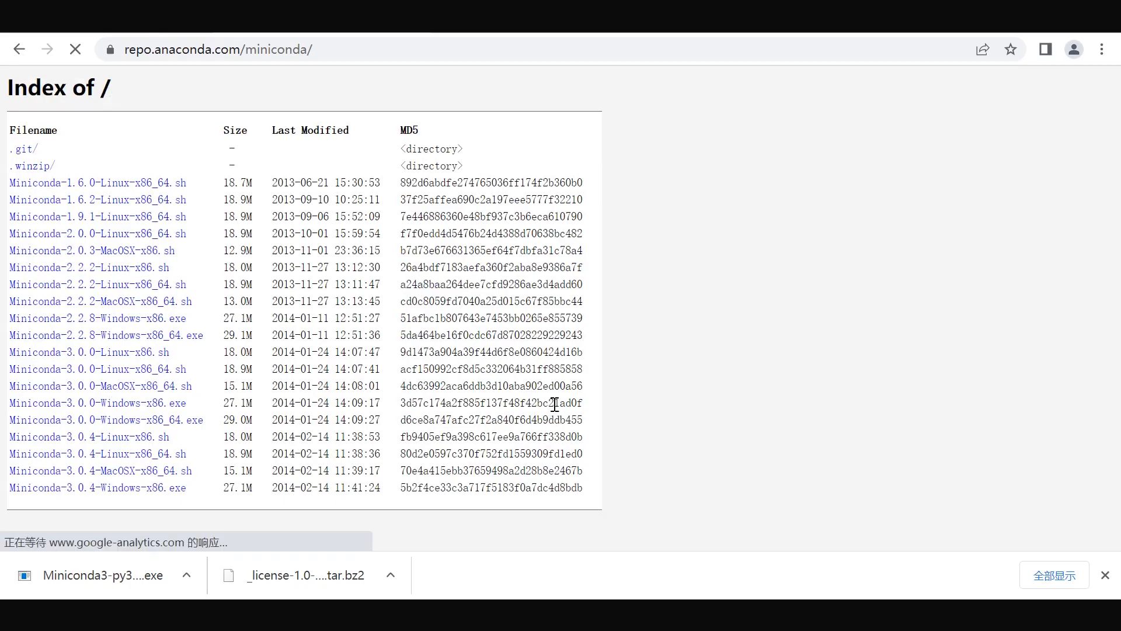
- Scroll the Miniconda installer archive listing to find a Windows Miniconda3 .exe
scroll("down", 3)
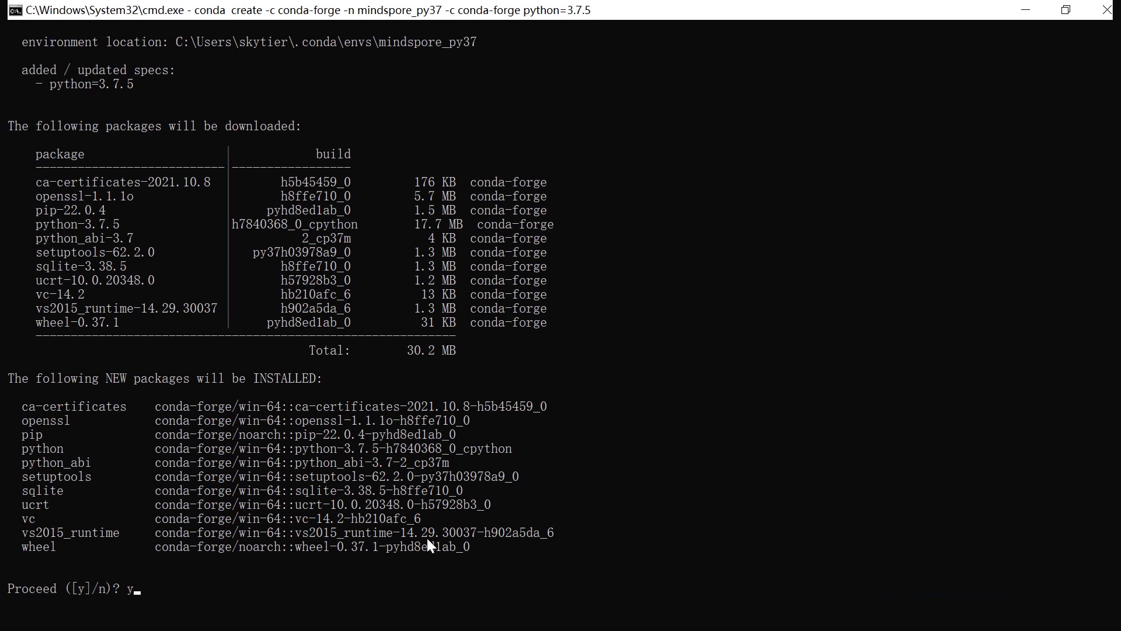
- Confirm creating the mindspore_py37 conda environment and activate it
key("enter")
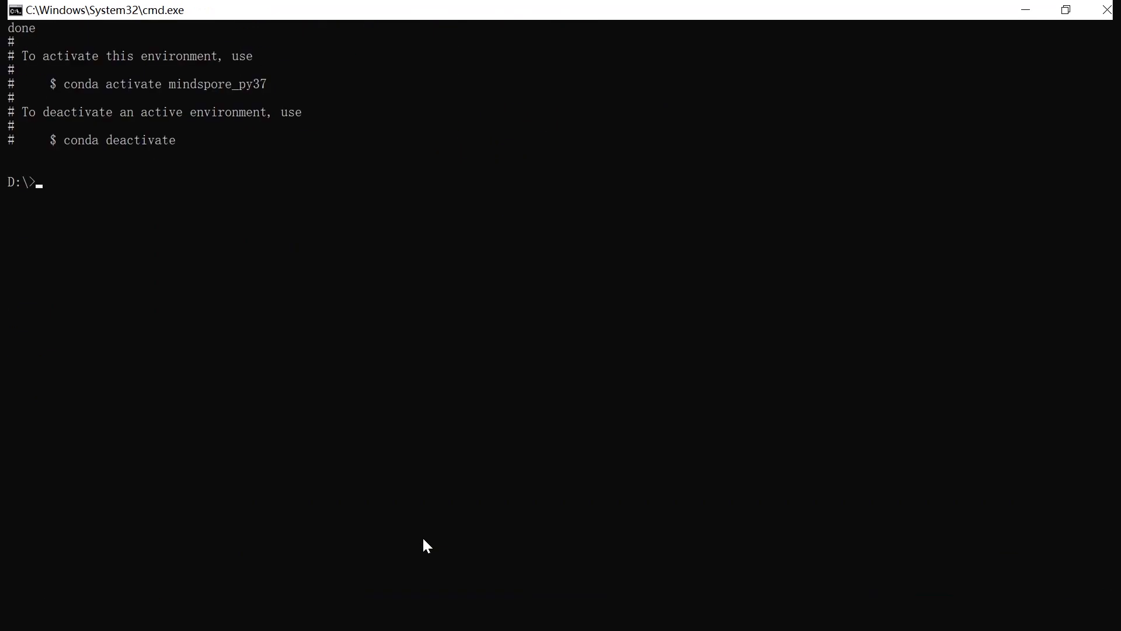
type("activate mindspore_py37")
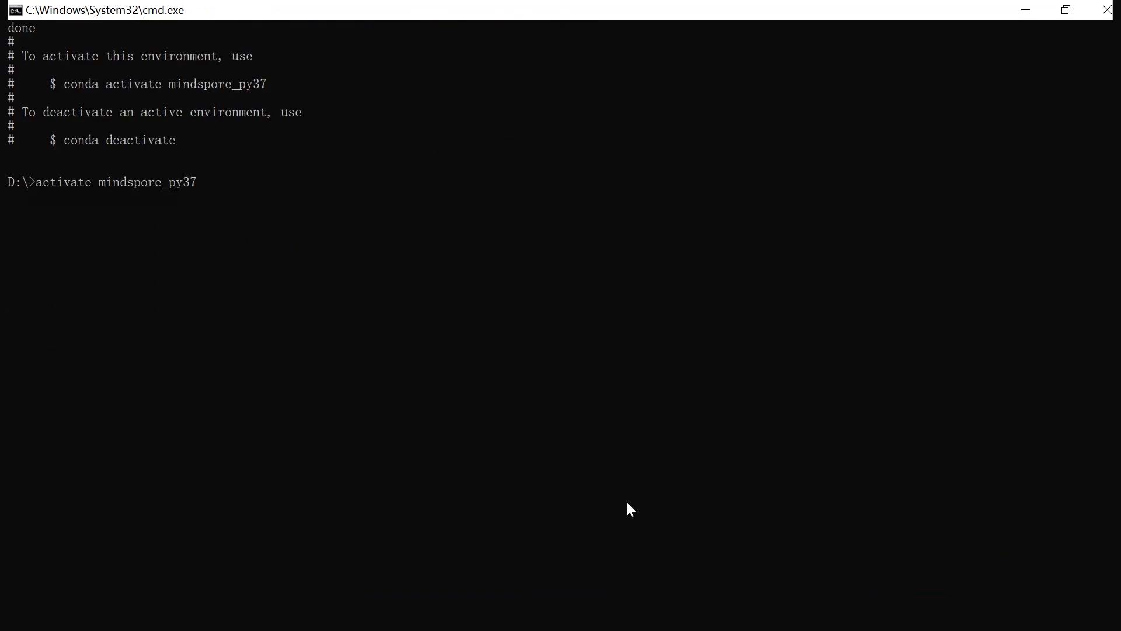
- Install mindspore-cpu from the mindspore and conda-forge channels, then run mindspore.run_check()
type("conda install mindspore-cpu -c mindspore -c conda-forge")
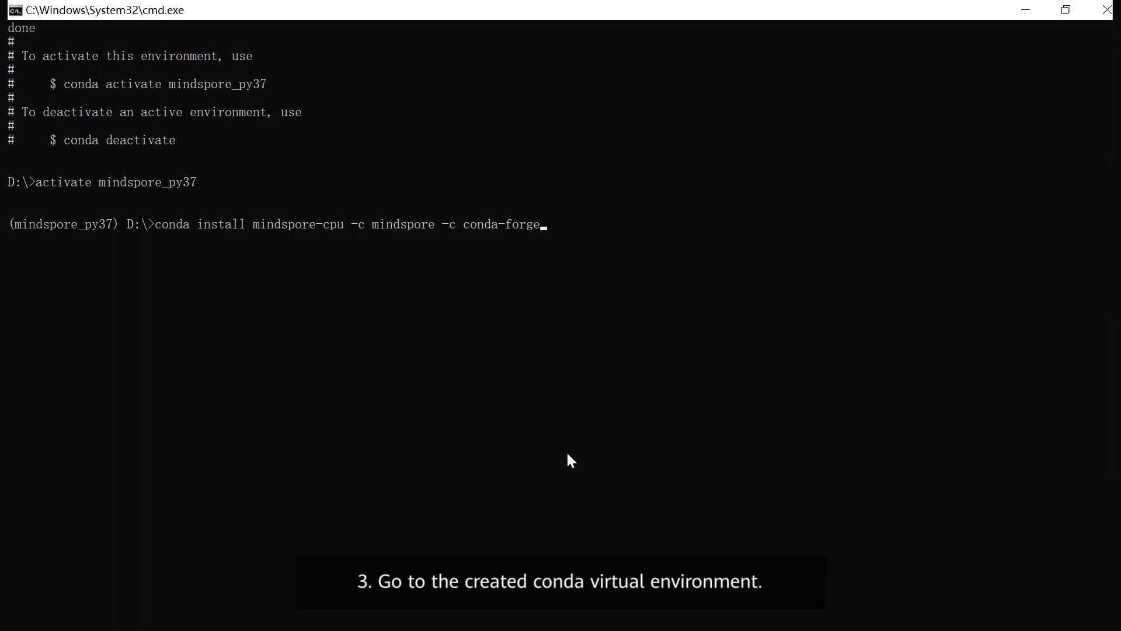
key("enter")
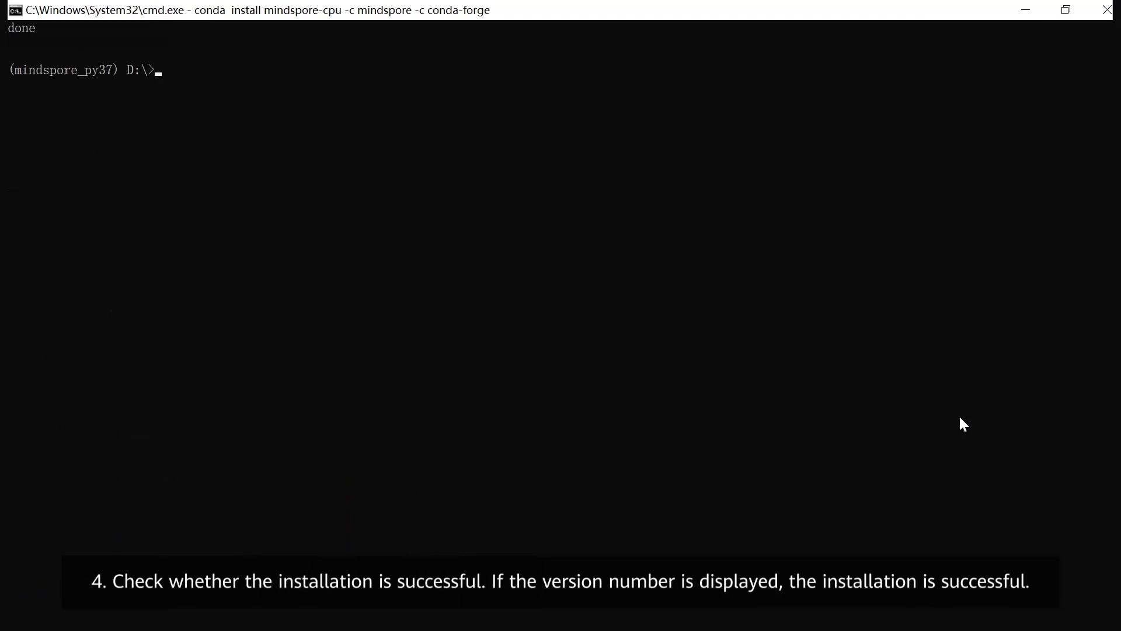
type("python -c \"import mindspore;mindspore.run_check()\"")
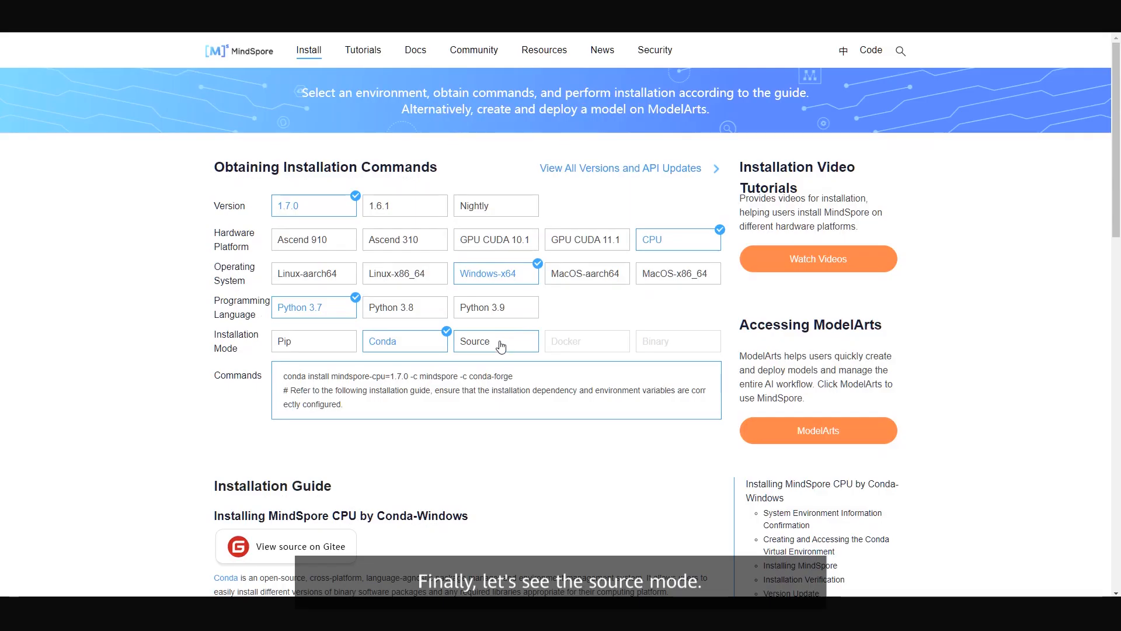
- Switch Installation Mode to Source and scroll to the CPU source-build guide for Windows
left_click(475, 341)
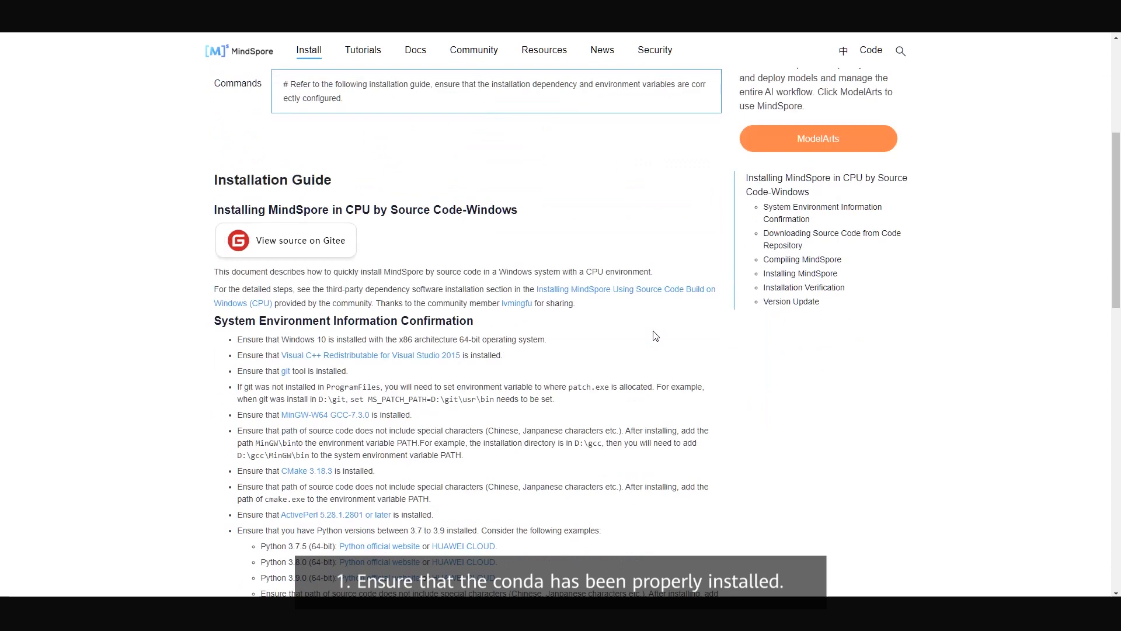
scroll("down", 3)
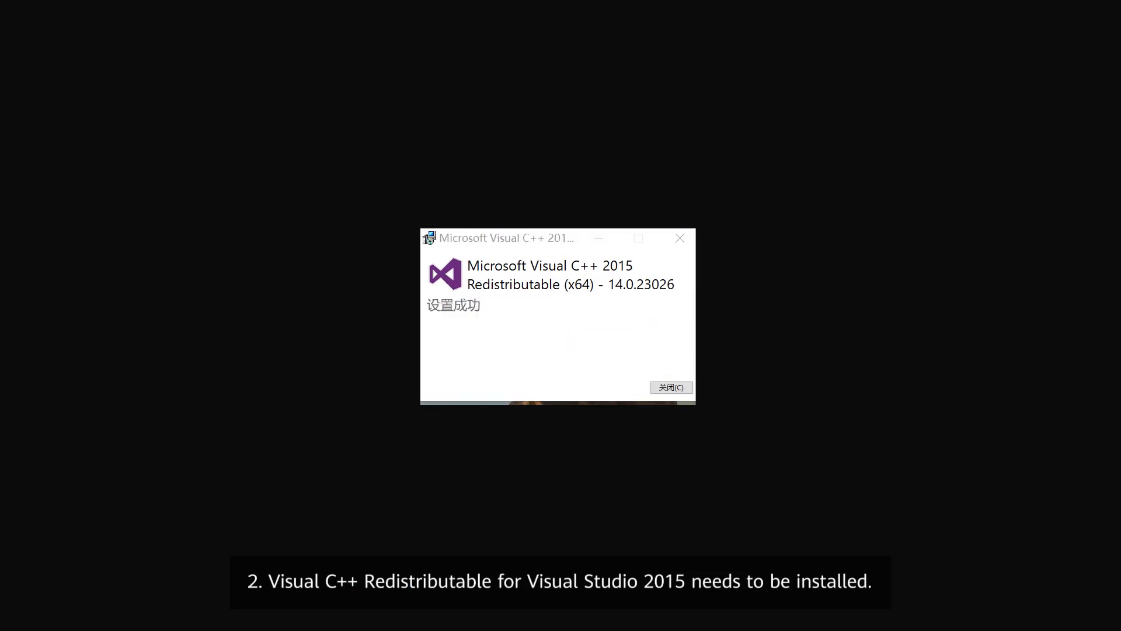
- Dismiss the Visual C++ setup notice and check the mingw64 and cmake-3.18.3-win64-x64 folders and cmake.exe path
left_click(670, 387)
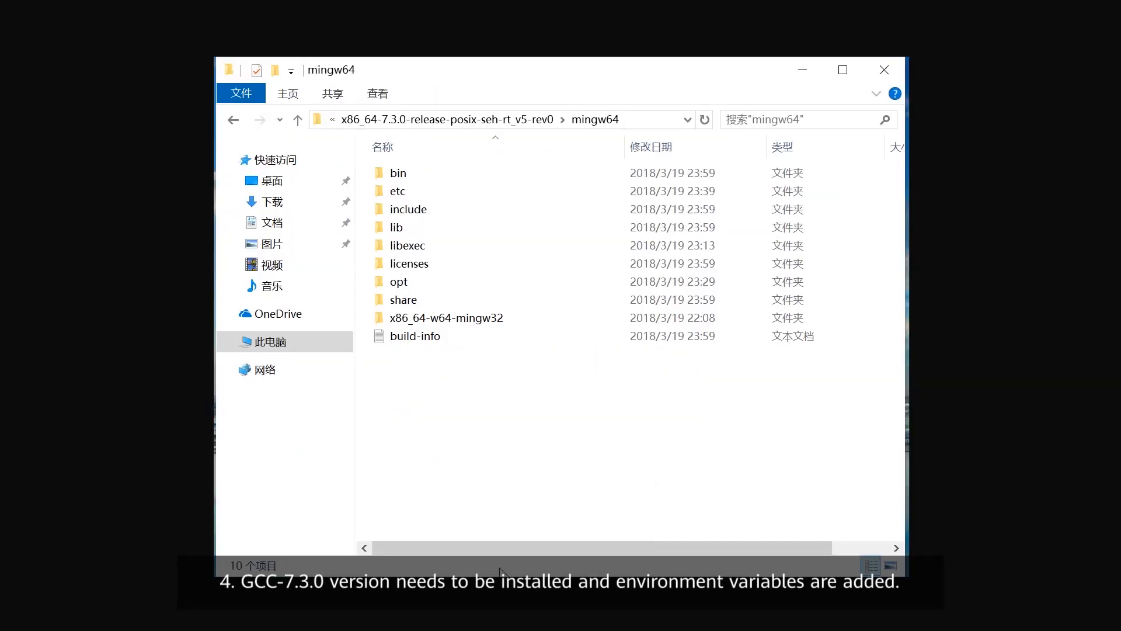
left_click(810, 133)
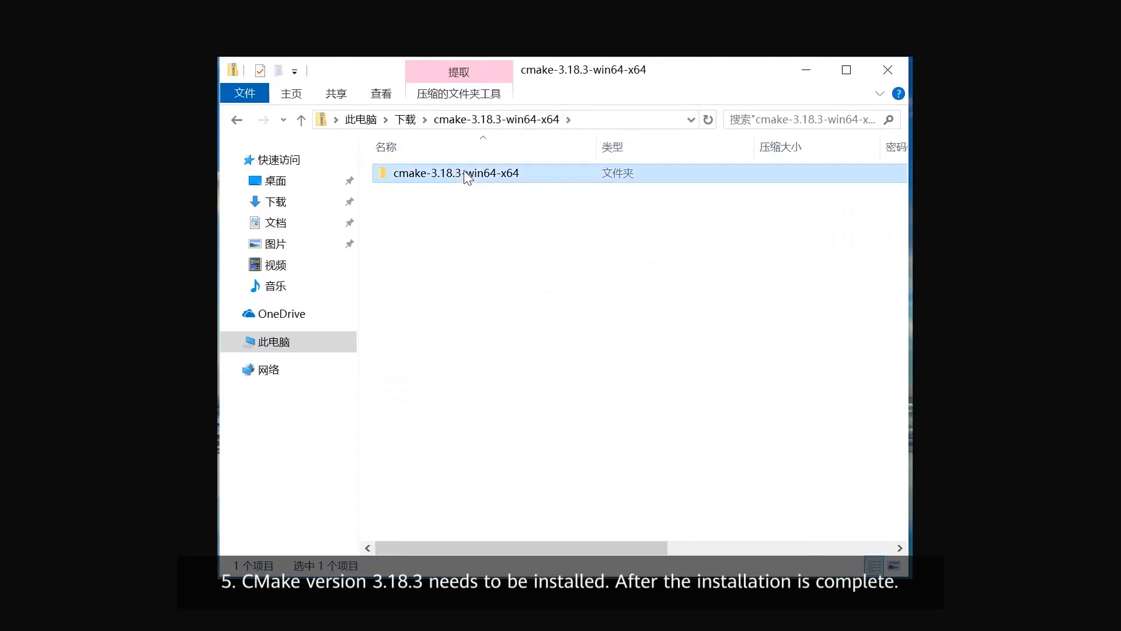
double_click(455, 173)
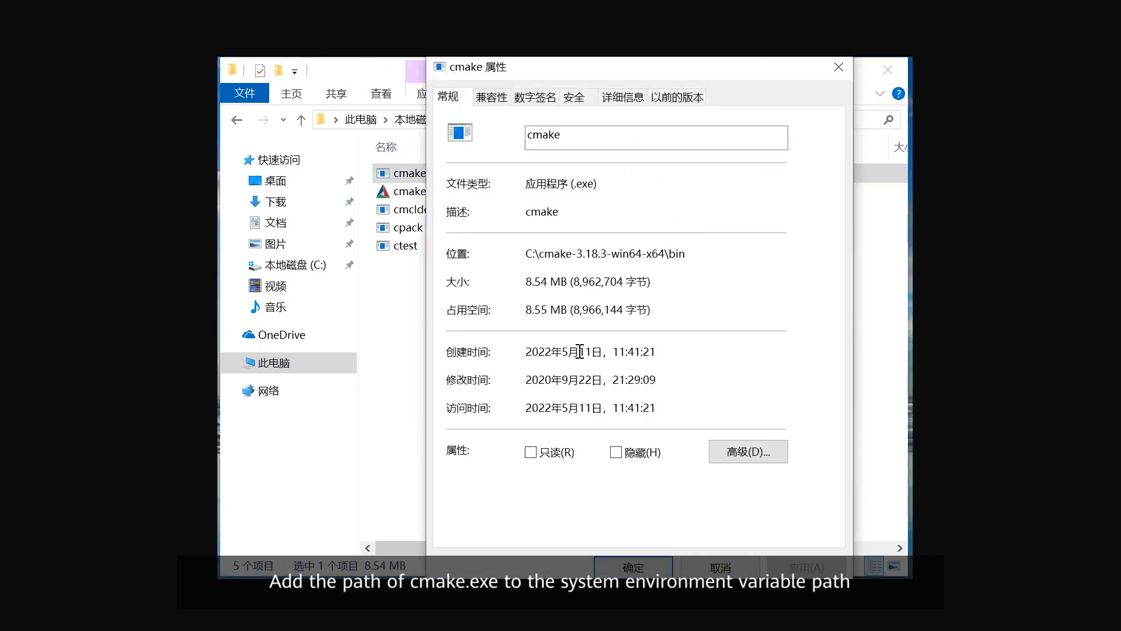
left_click(814, 119)
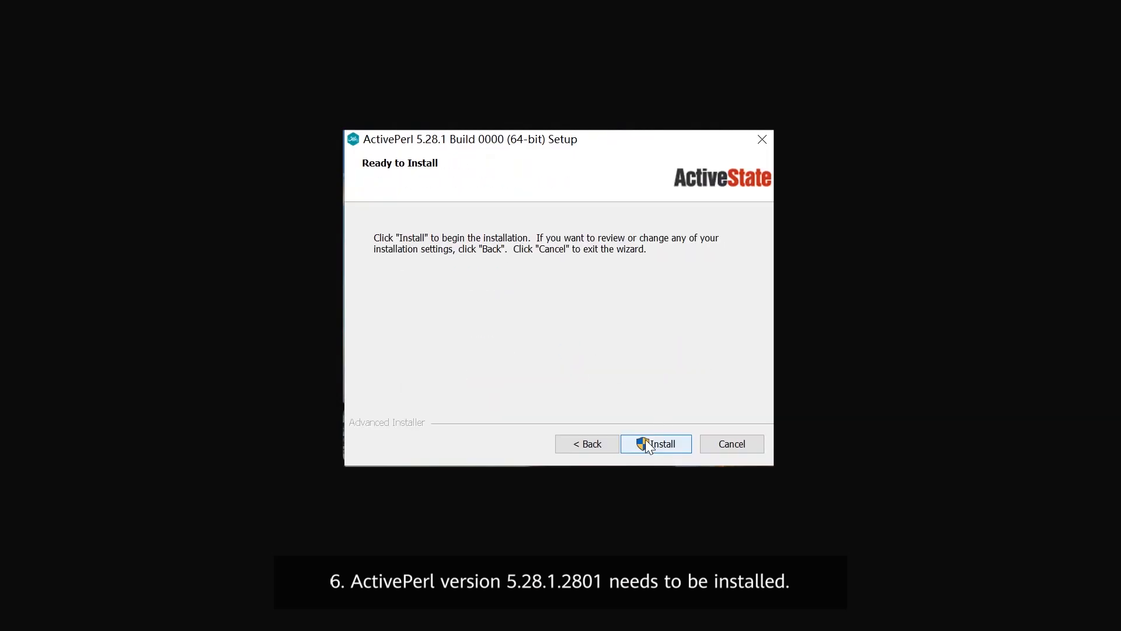
- Start the ActivePerl 5.28.1 installation
left_click(655, 444)
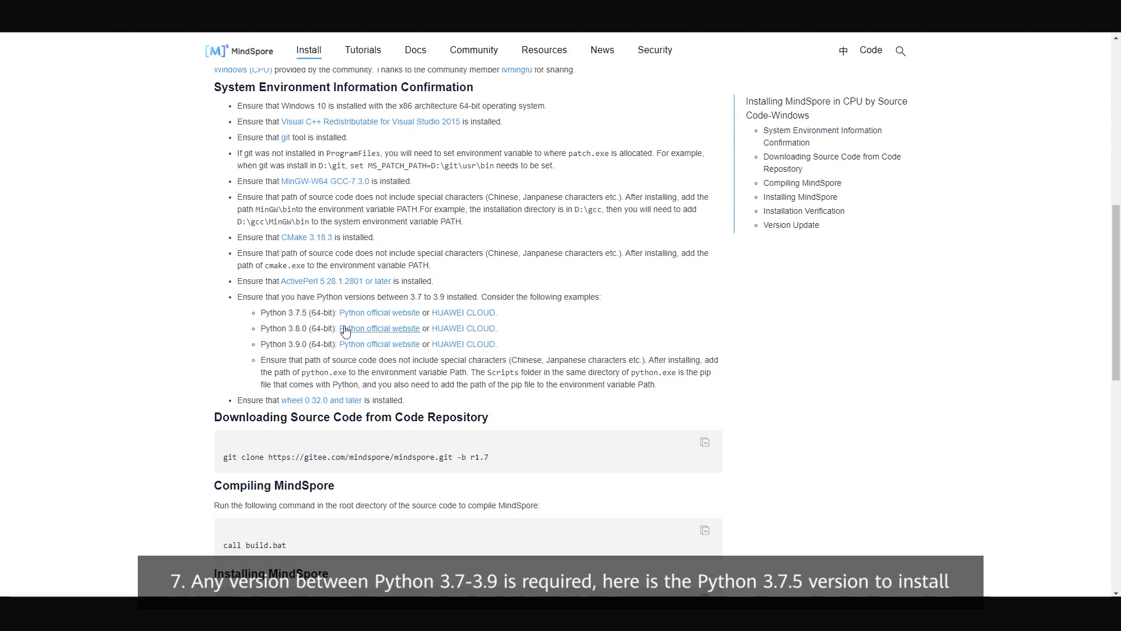
mouse_move(470, 314)
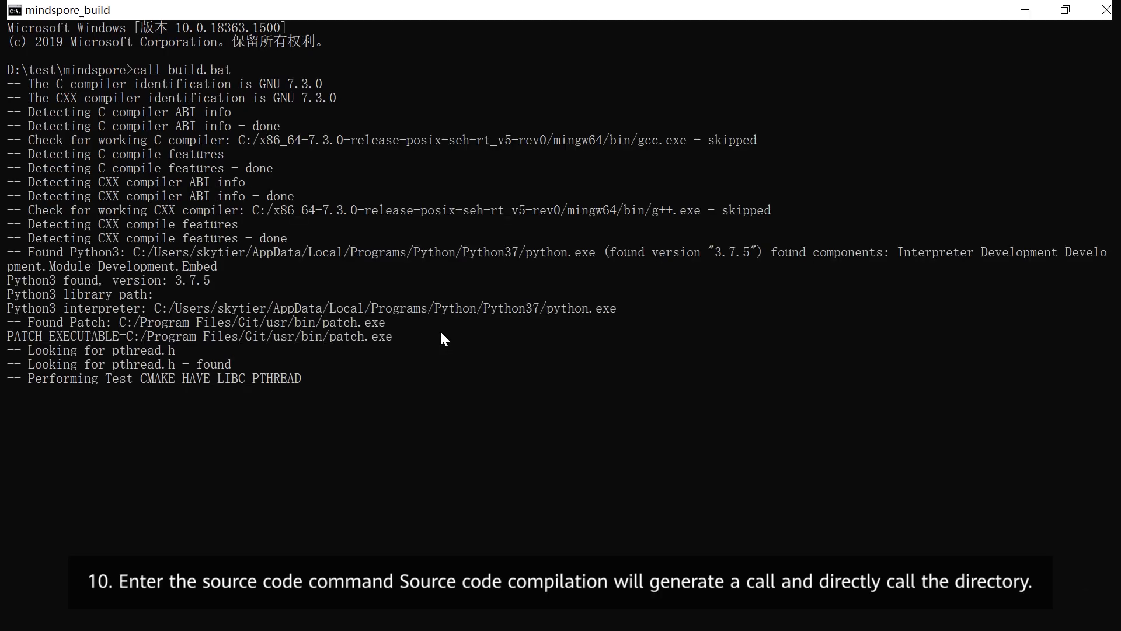
- Pip-install the built output\mindspore*.whl wheel via a for loop using the Tsinghua PyPI mirror
scroll("down", 3)
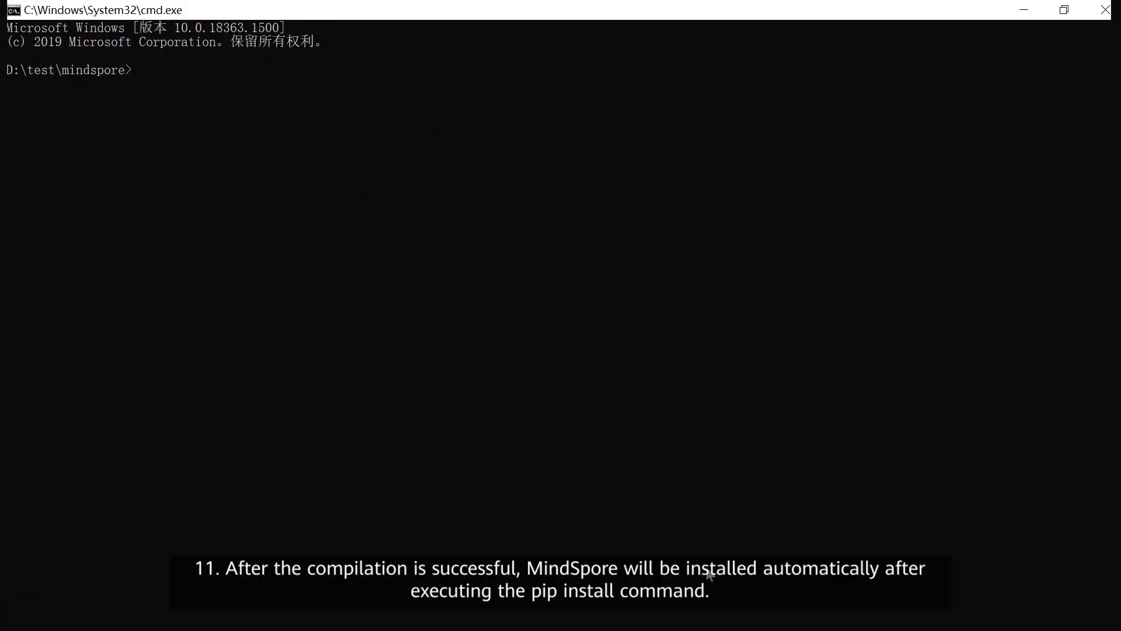
type("for %x in (output\\mindspore*.whl) do pip install %x -i https://pypi.tuna.tsinghua.edu.cn/simple")
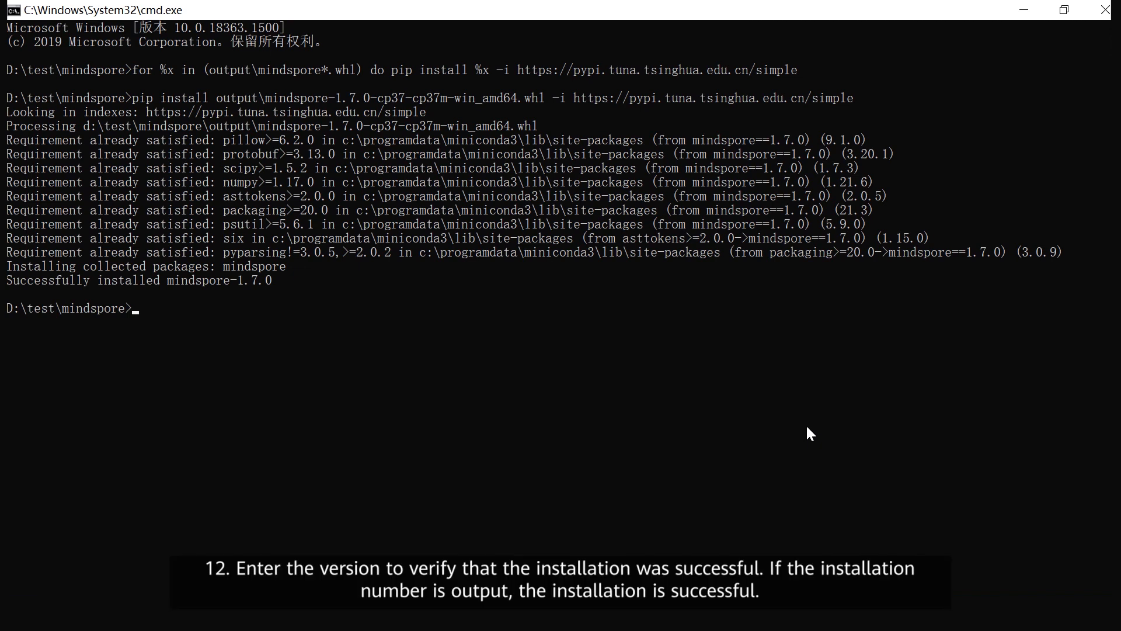
- Move to the parent folder and verify with python -c "import mindspore;mindspore.run_check()"
type("cd ..")
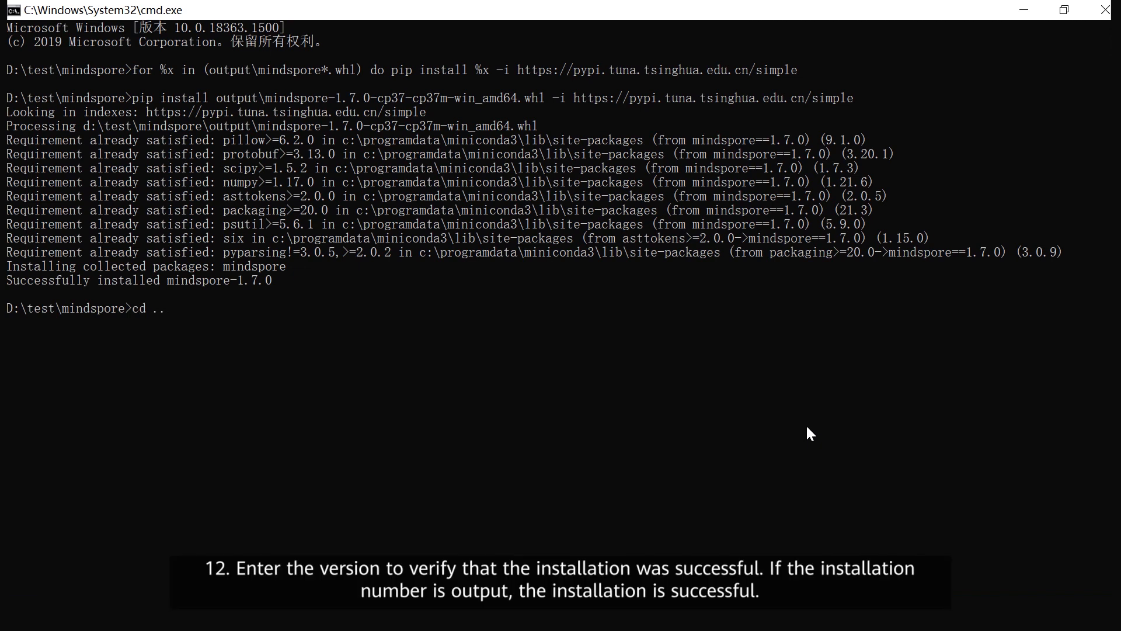
type("python -c \"import mindspore;mindspore.run_check()\"")
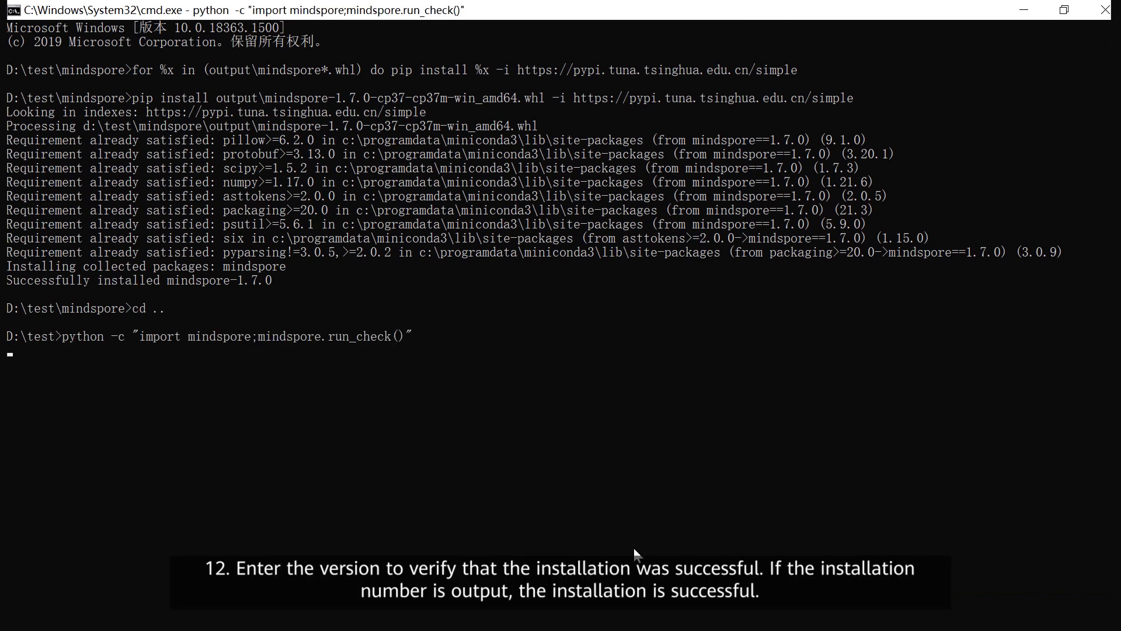